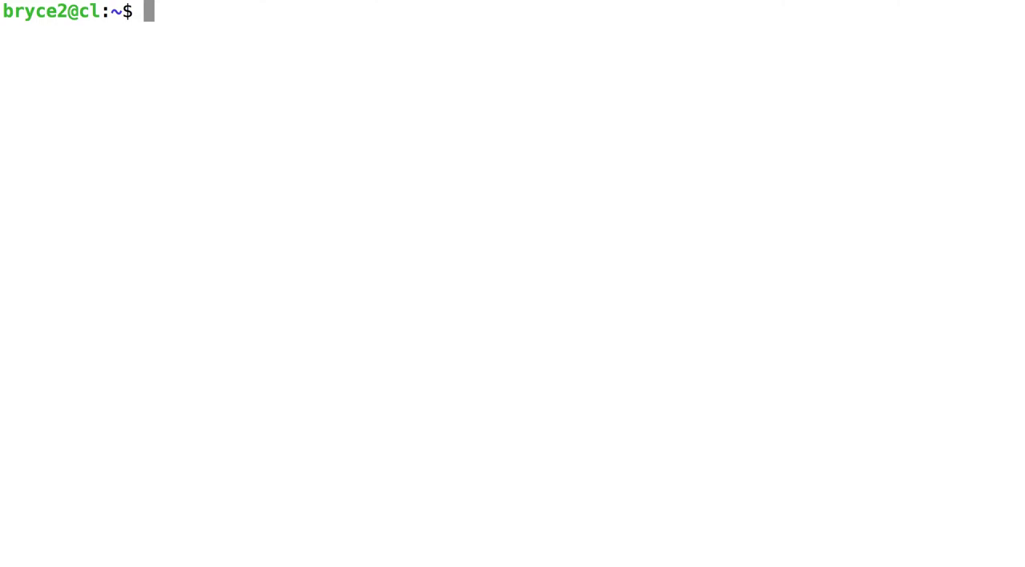
# Step: Launch the Python 3 interactive interpreter with the python3 command
pyautogui.write('pyth')
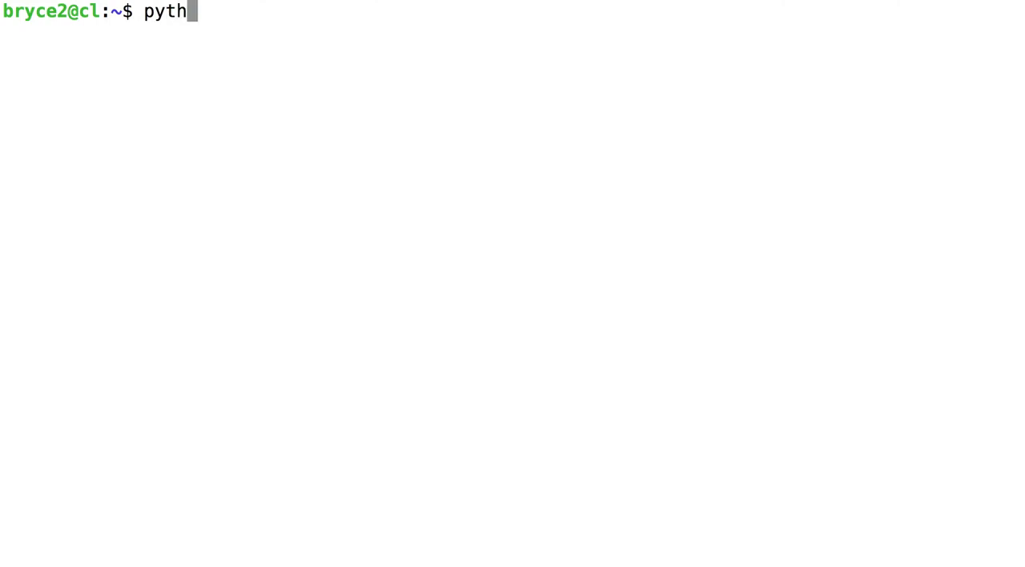
pyautogui.write('on3')
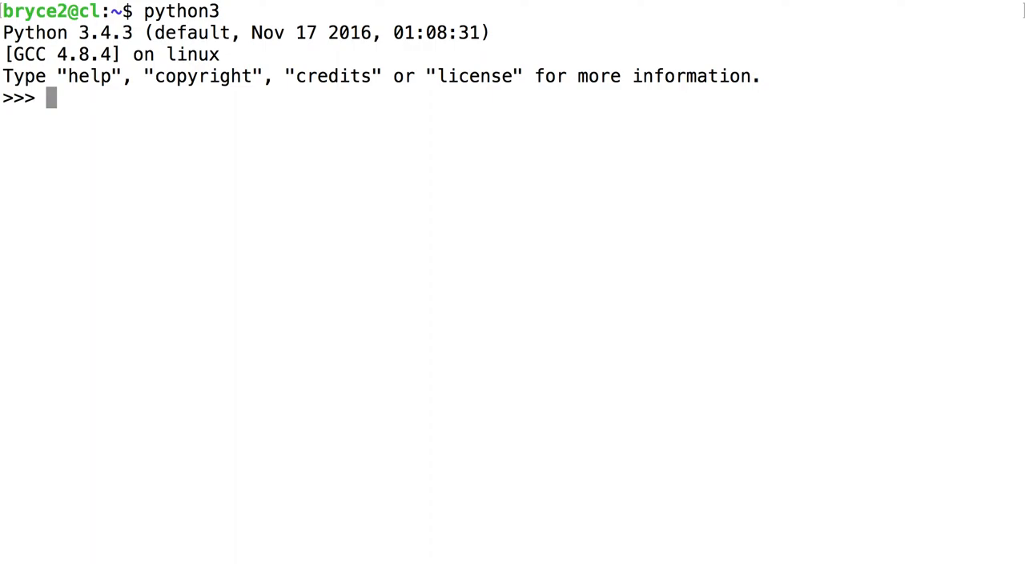
# Step: Run print("Hello, world!") at the >>> prompt to check it prints the greeting
pyautogui.write('pr')
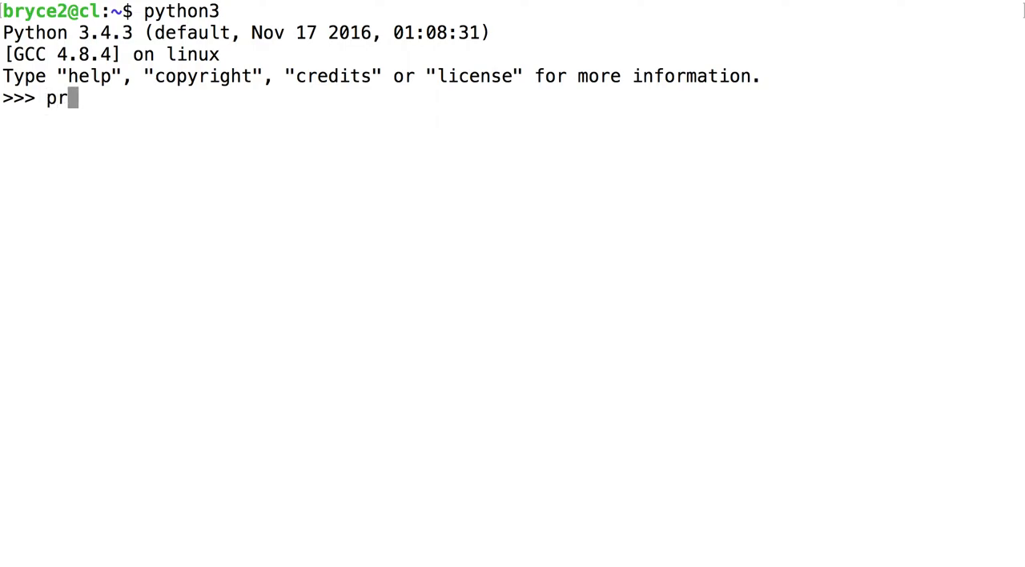
pyautogui.write('int("H')
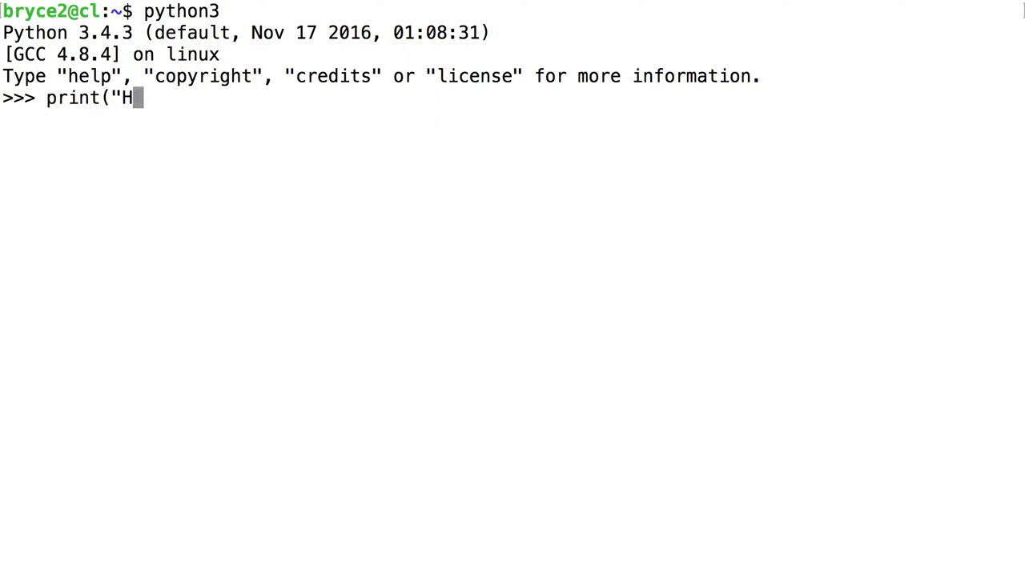
pyautogui.write('ello, worl')
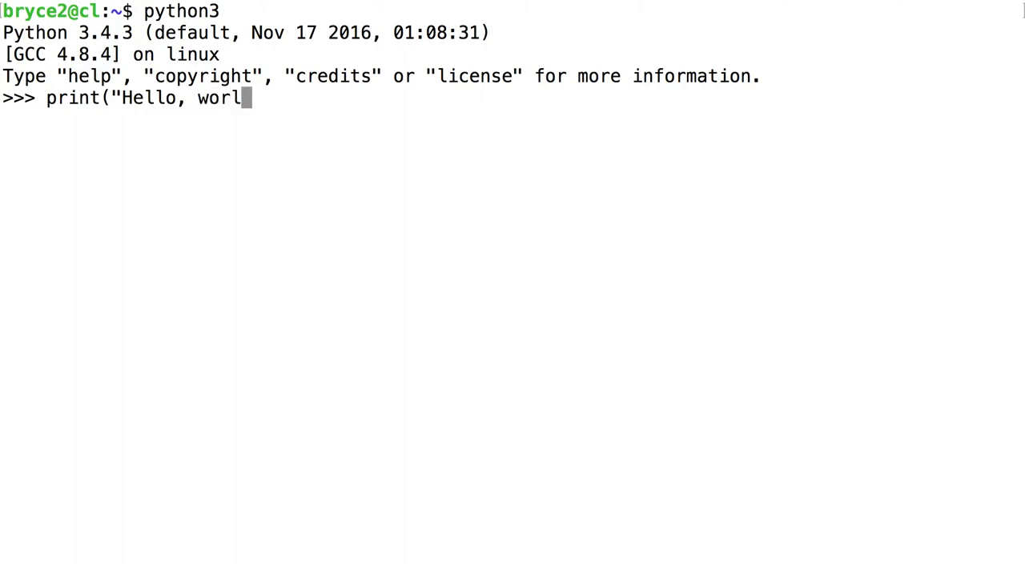
pyautogui.write('d"')
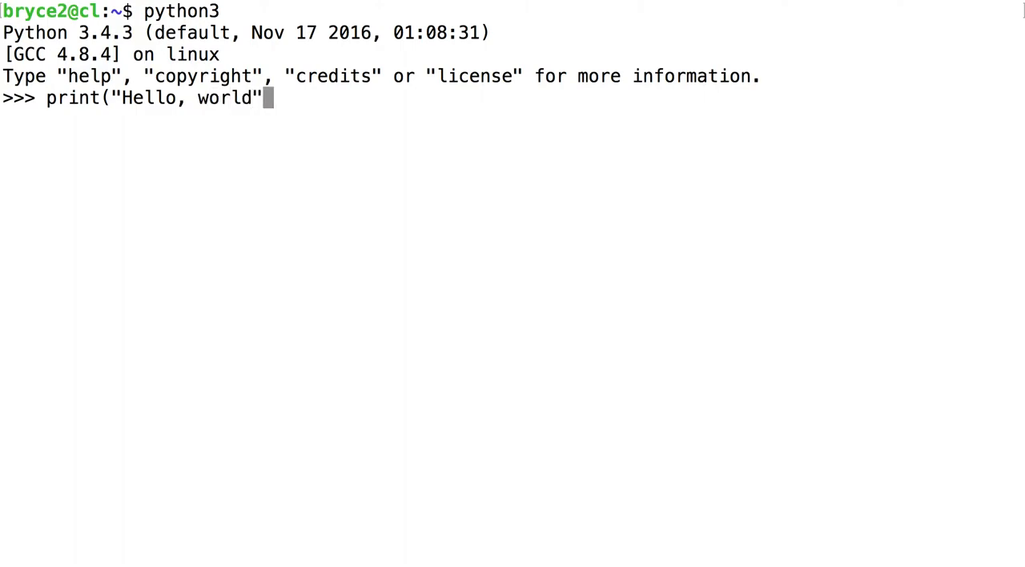
pyautogui.write('!')
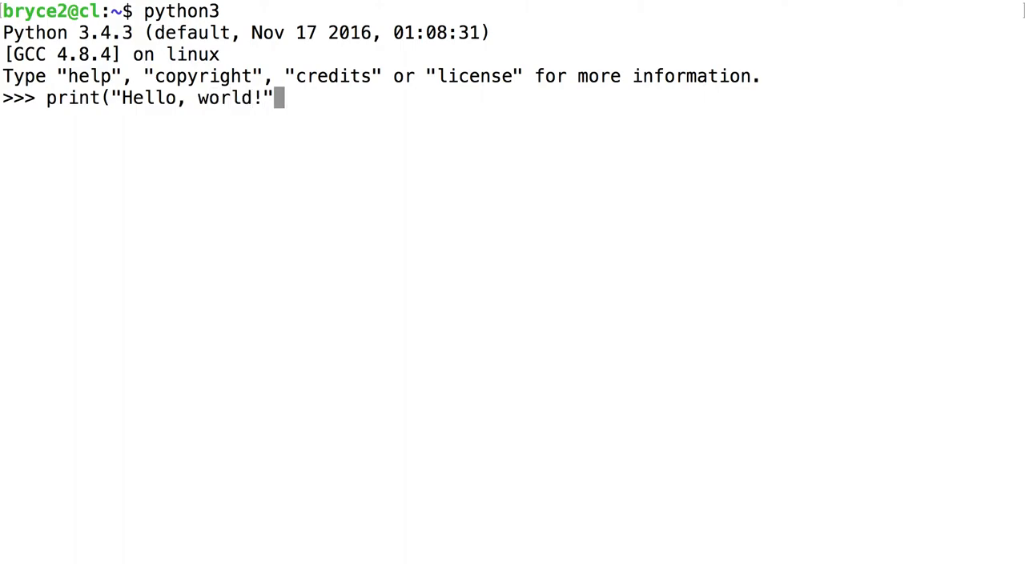
pyautogui.write(')')
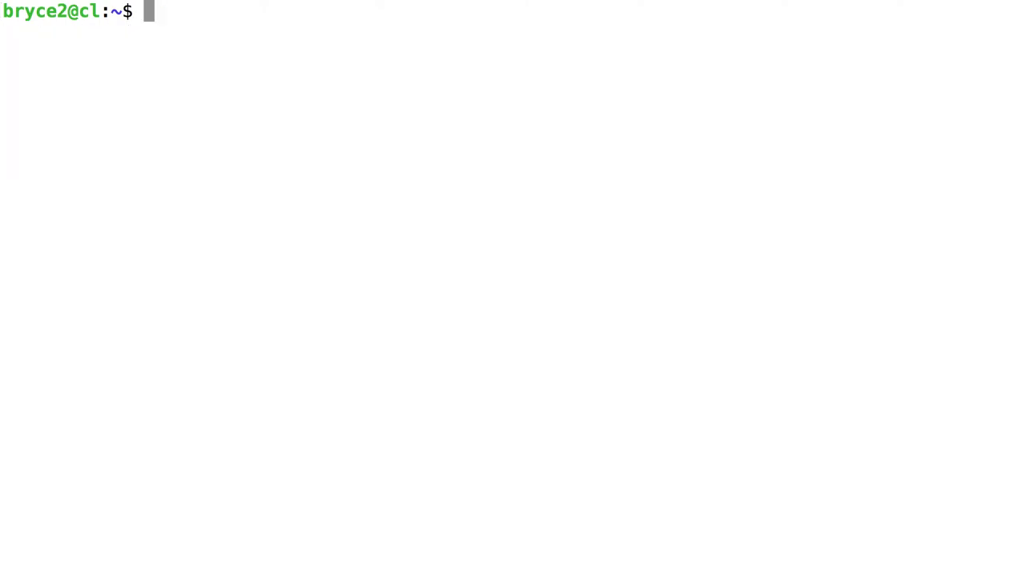
# Step: Create hello.py in Vim and enter Insert mode for typing code
pyautogui.write('v')
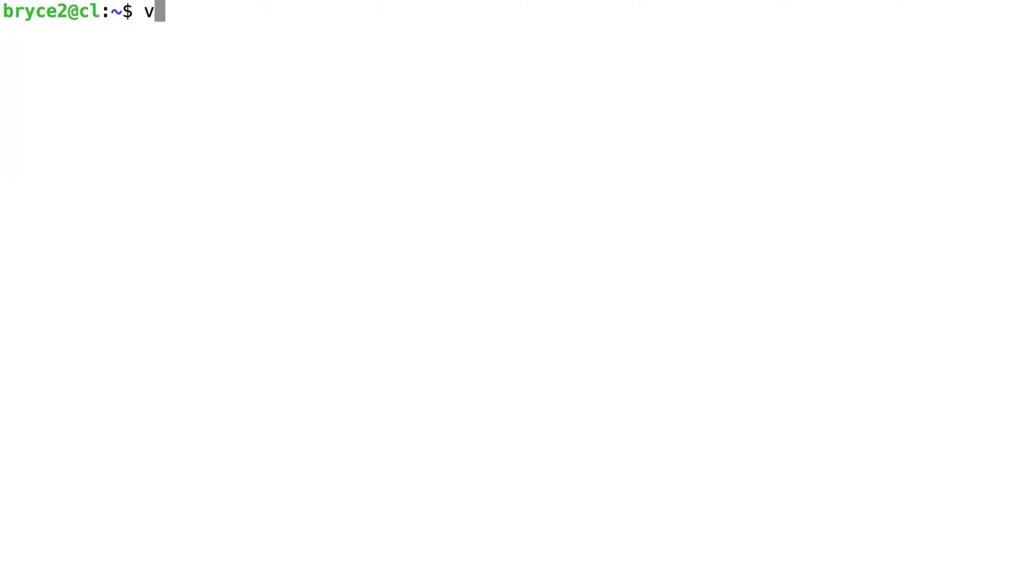
pyautogui.write('im hello.p')
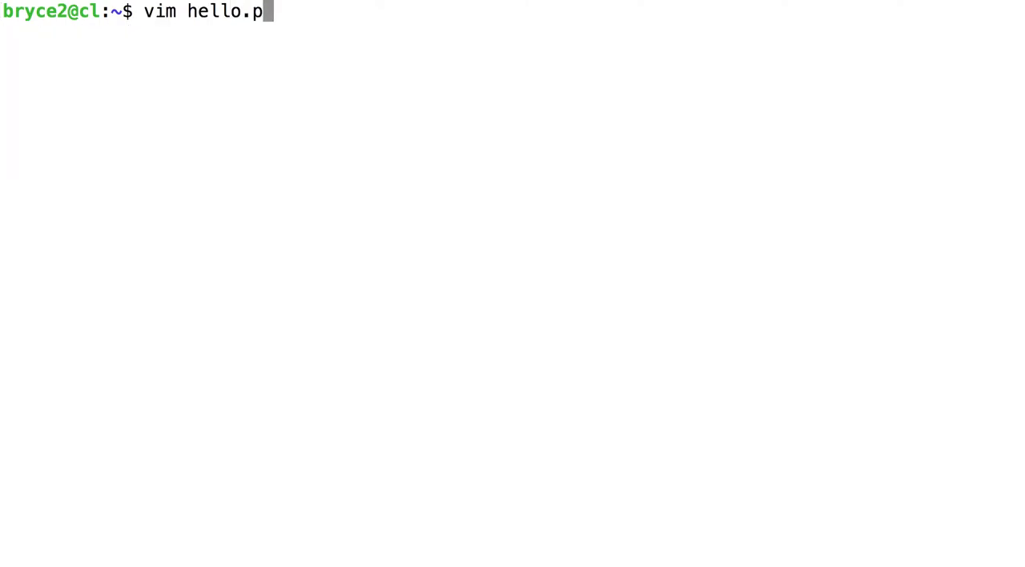
pyautogui.write('y')
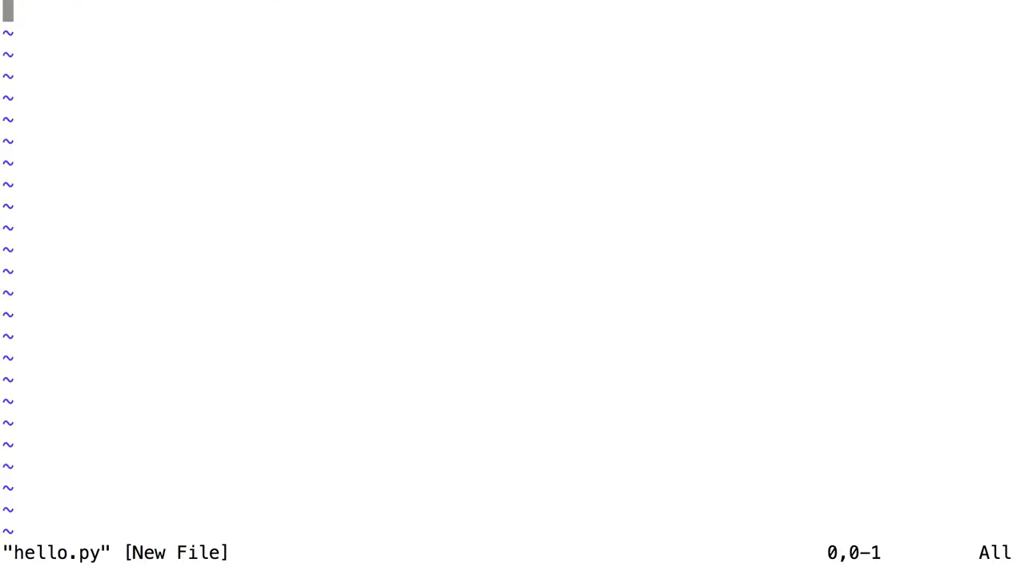
pyautogui.press('i')
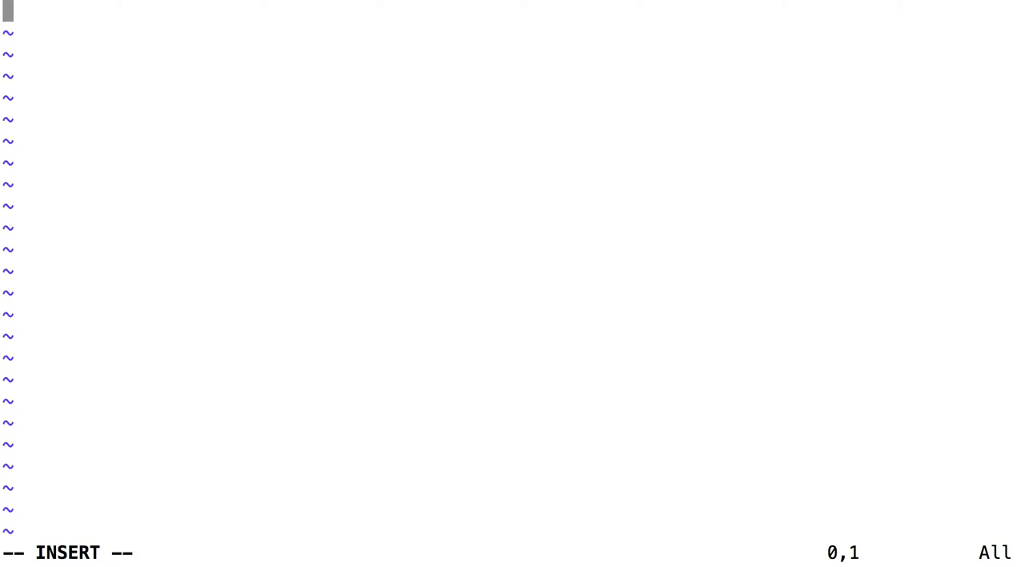
# Step: Write the line print("Hello, world!") into hello.py and save with :wq
pyautogui.write('print(')
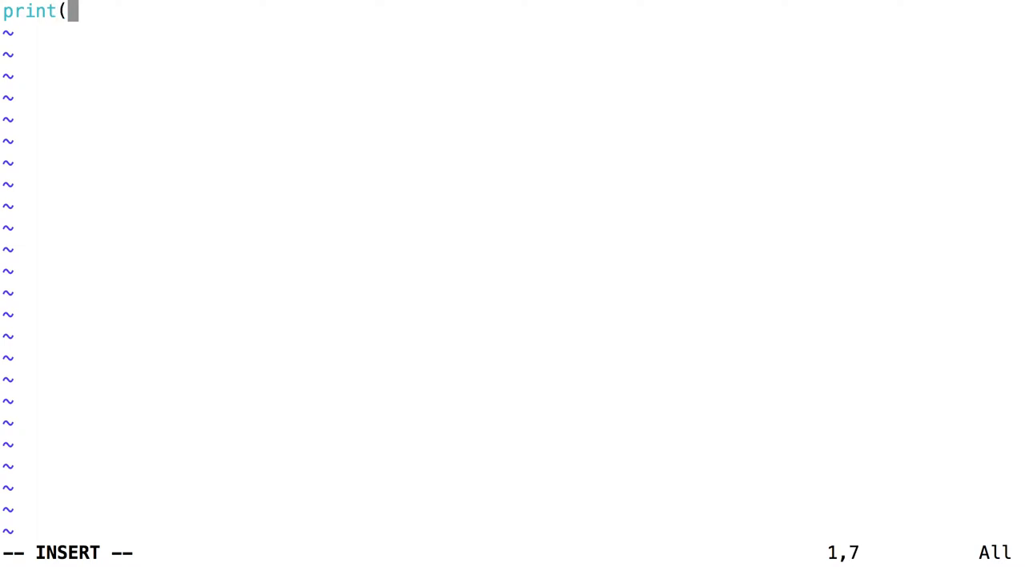
pyautogui.write('"Hello,')
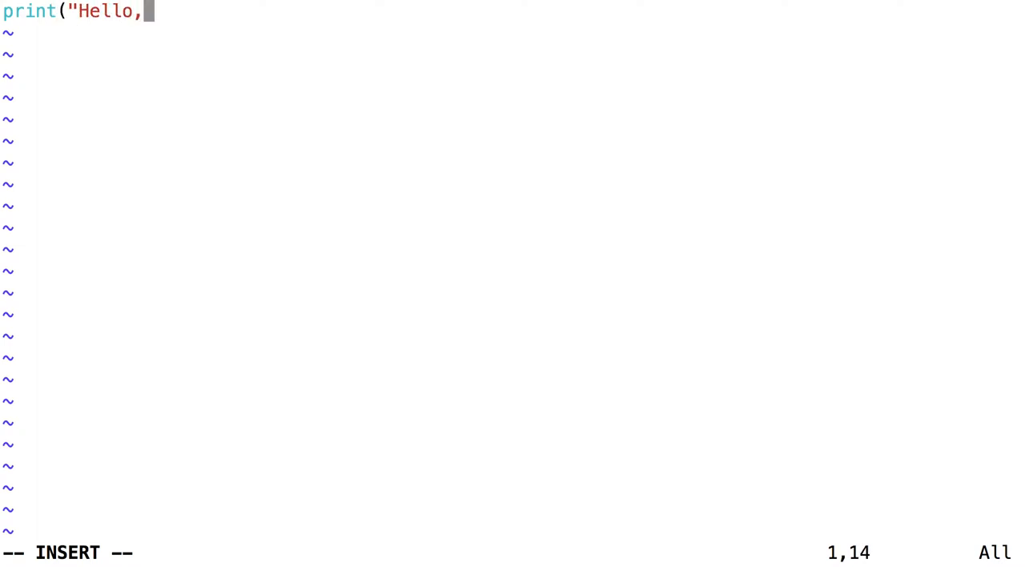
pyautogui.write('world!')
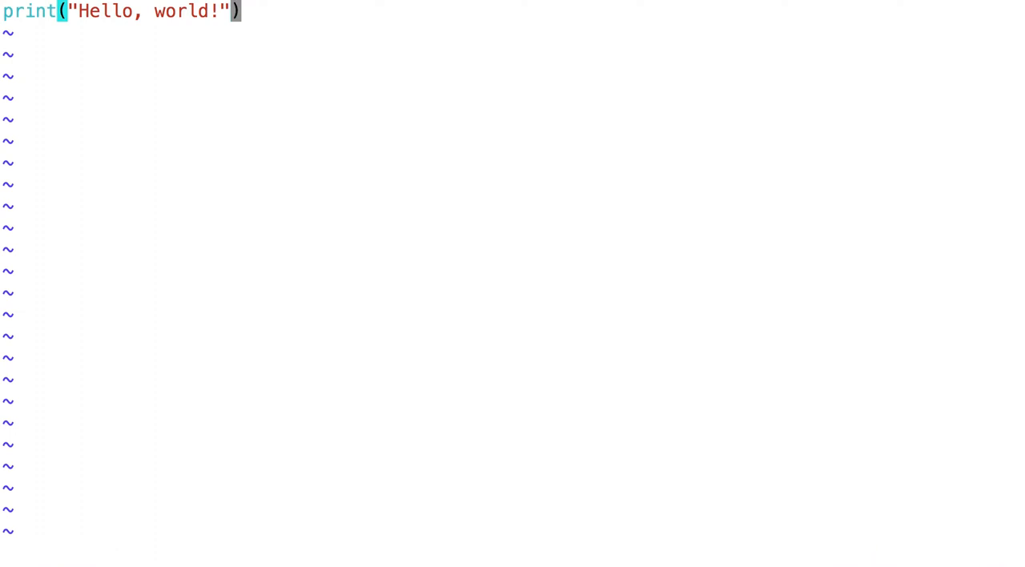
pyautogui.press(':')
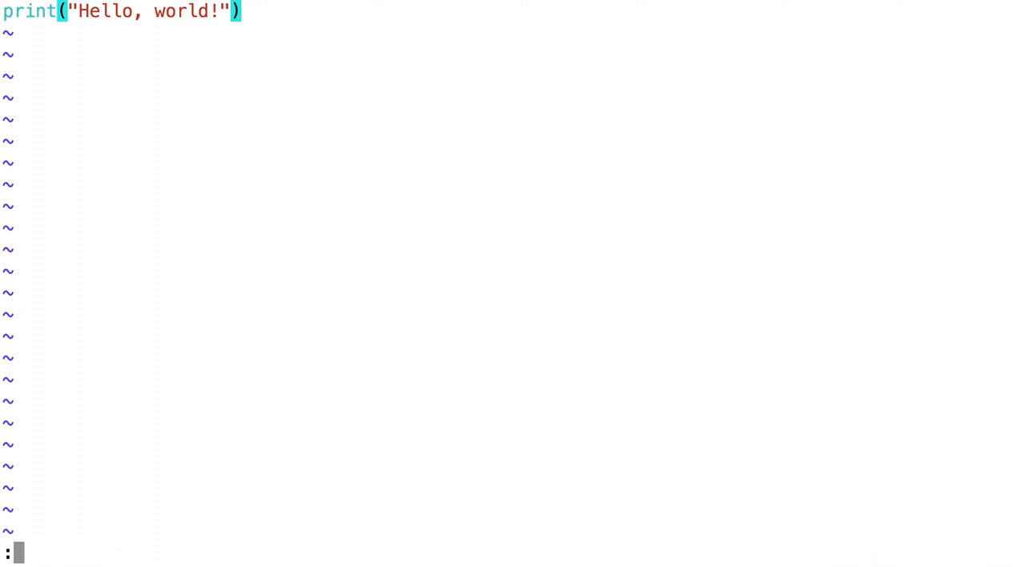
pyautogui.write('w')
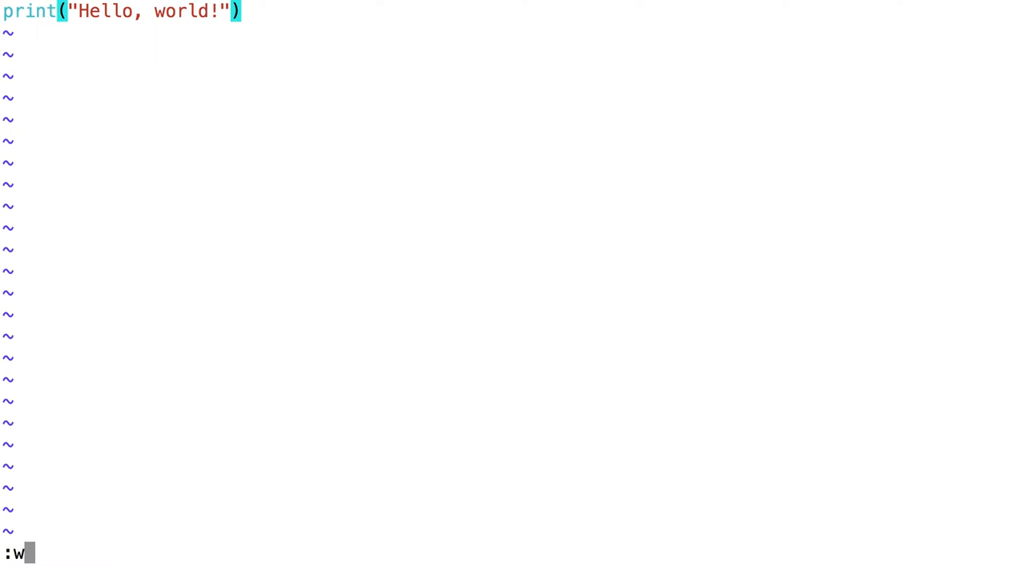
pyautogui.write('q')
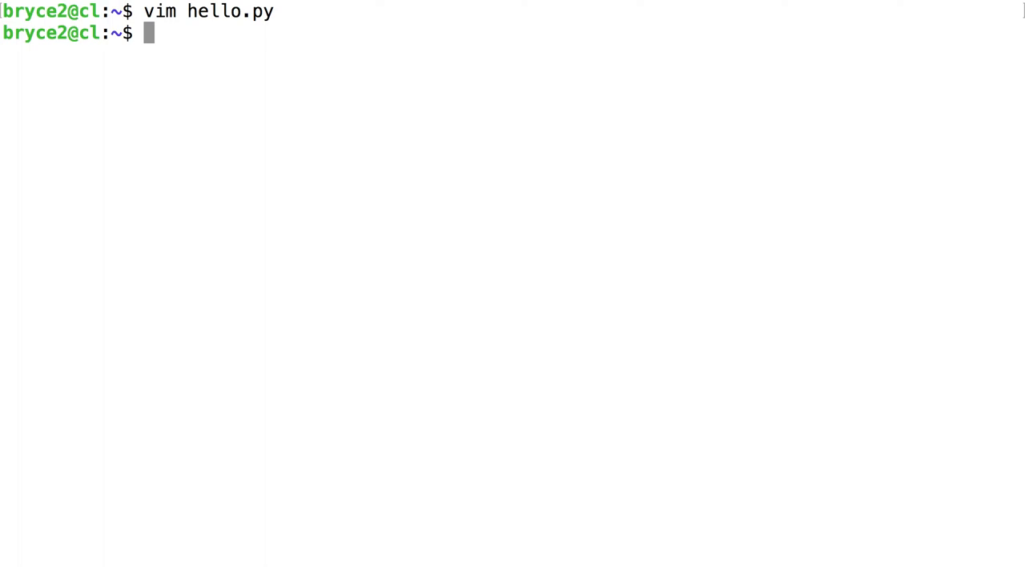
# Step: Run python3 hello.py so the script prints Hello, world!
pyautogui.write('python3')
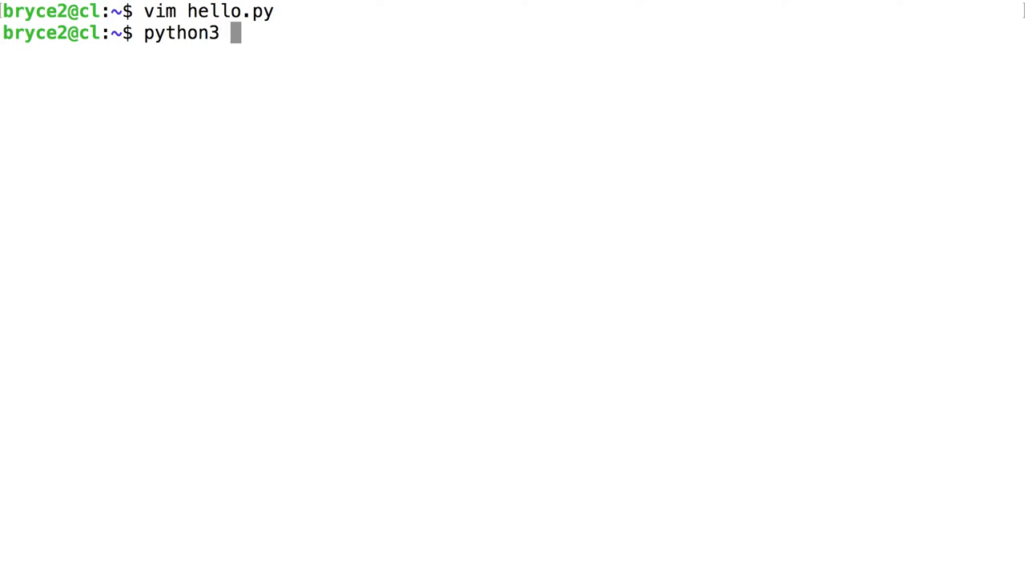
pyautogui.write('hello')
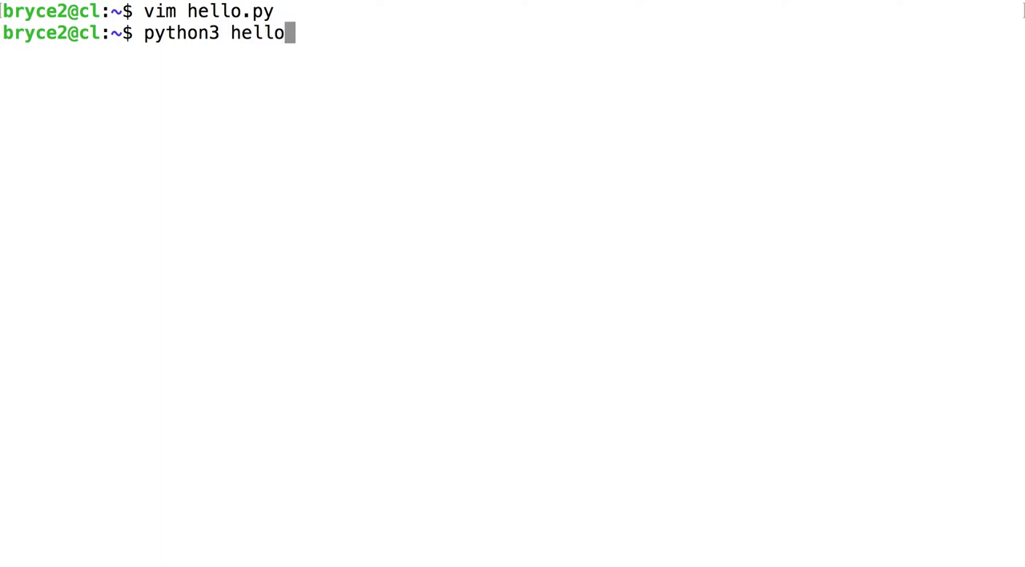
pyautogui.write('.py')
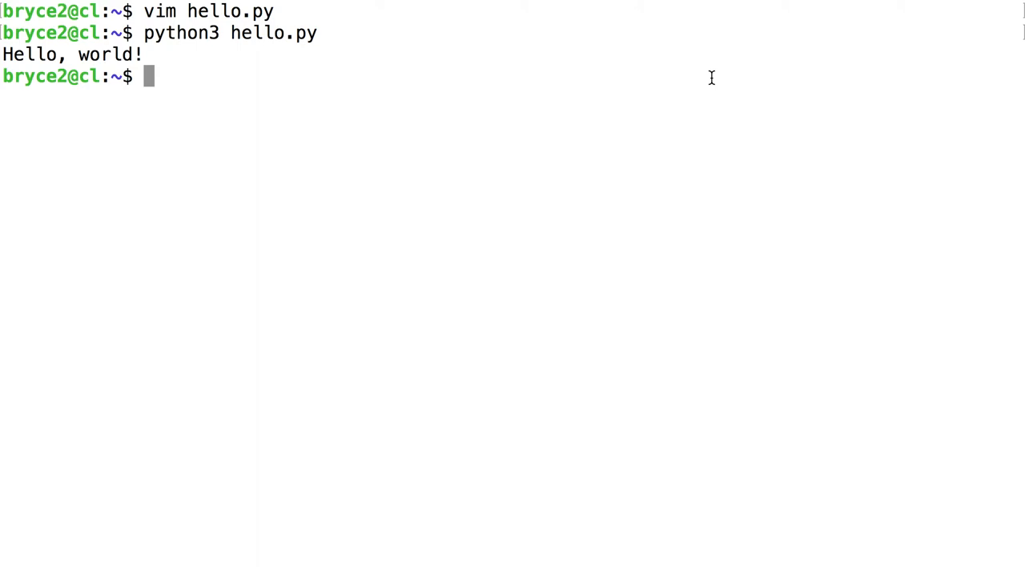
pyautogui.write('python3')
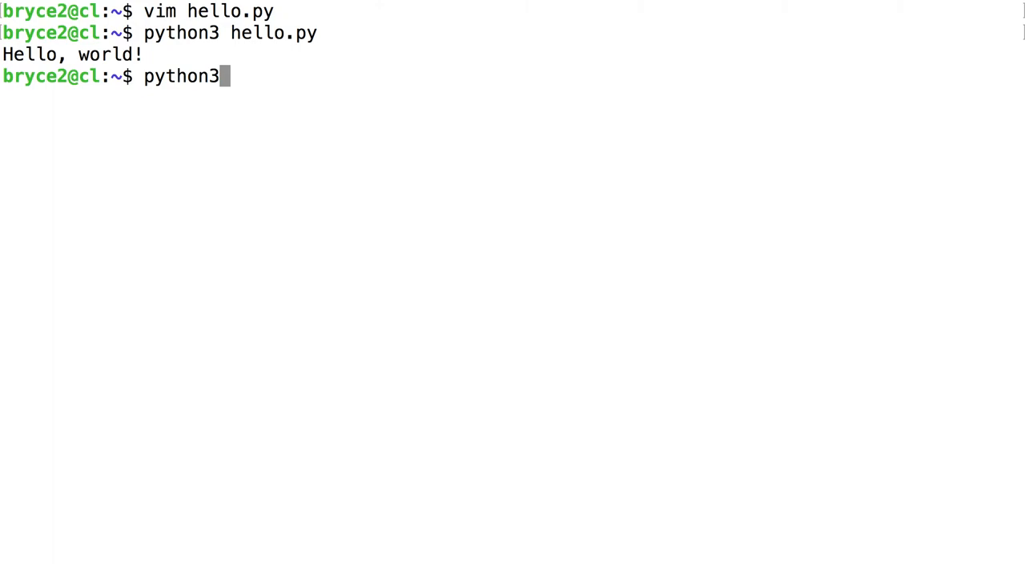
# Step: Reopen hello.py in Vim and move to a new empty first line
pyautogui.press('BackSpace')
pyautogui.write('vim')
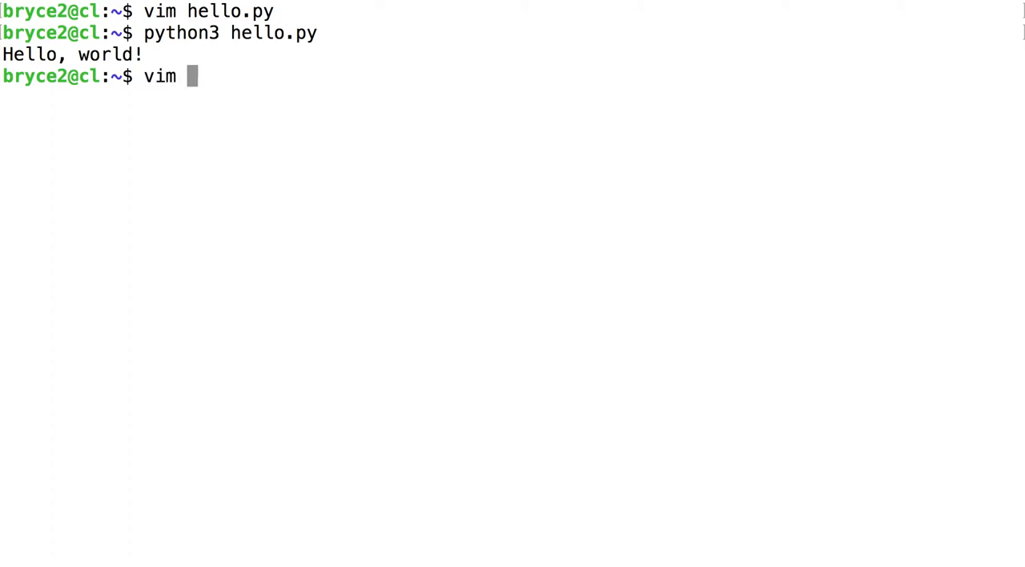
pyautogui.write('hello.py')
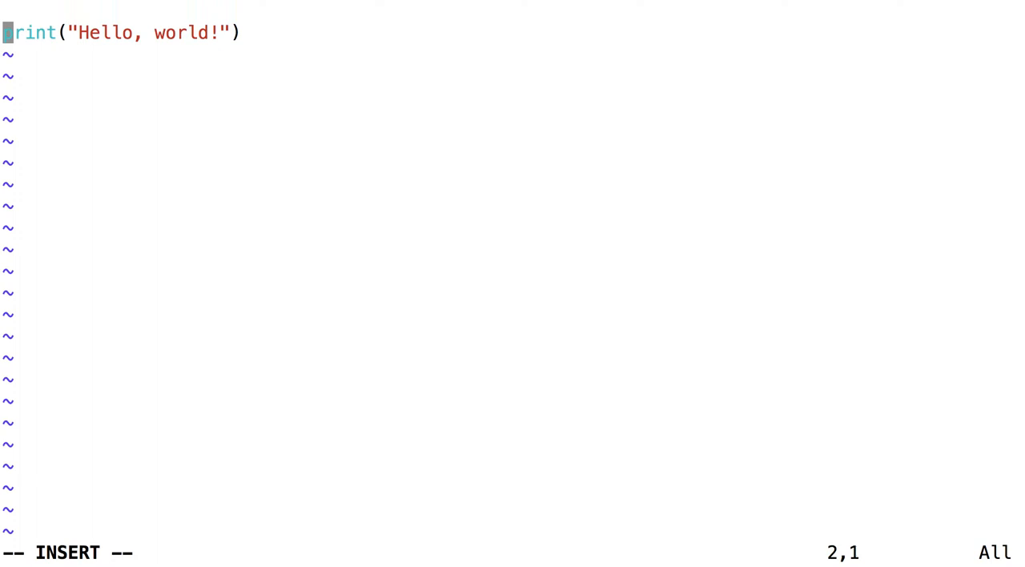
pyautogui.press('Up')
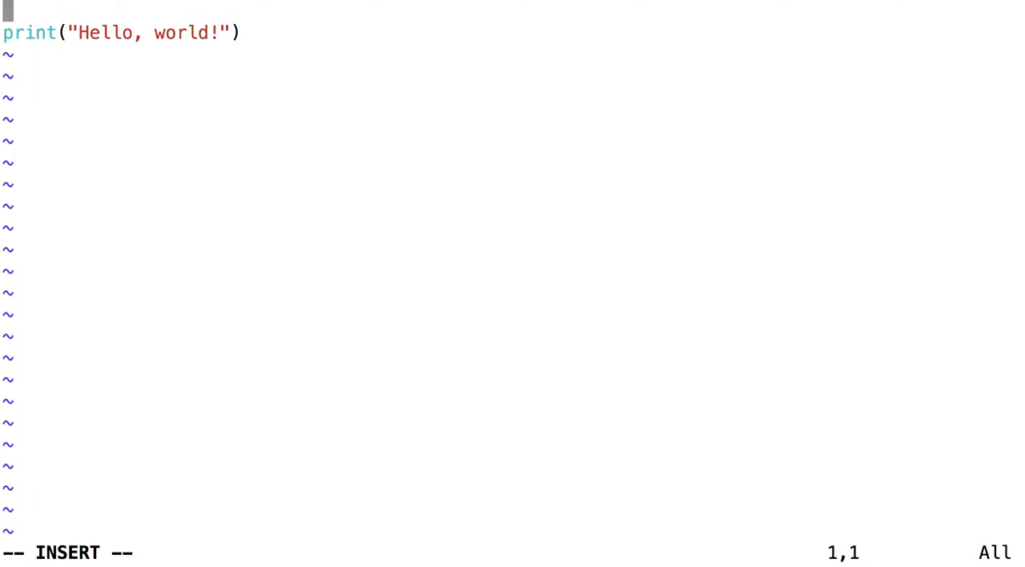
# Step: Add a #!/bin/bash shebang as the first line and save with :wq
pyautogui.write('#')
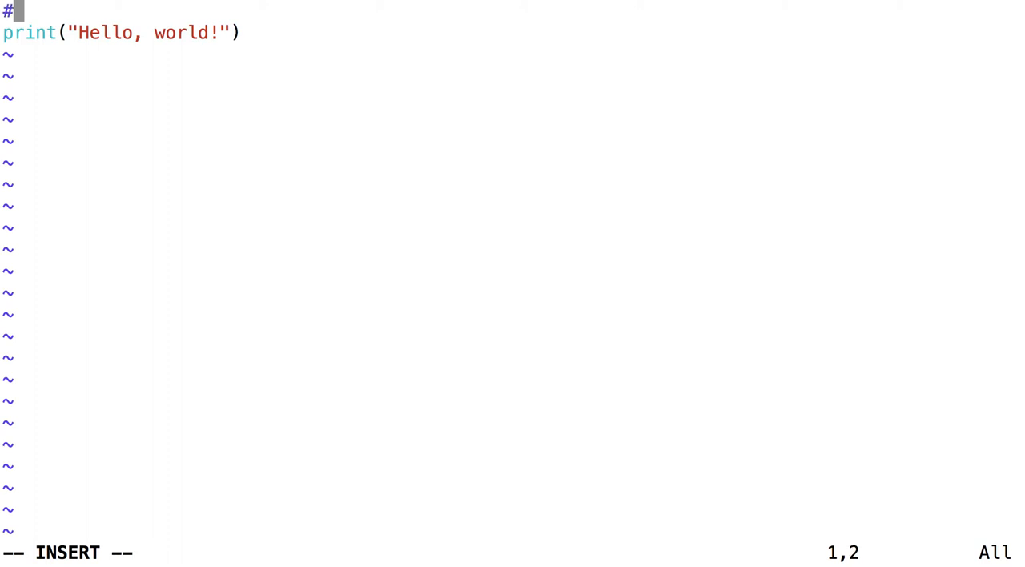
pyautogui.write('!/b')
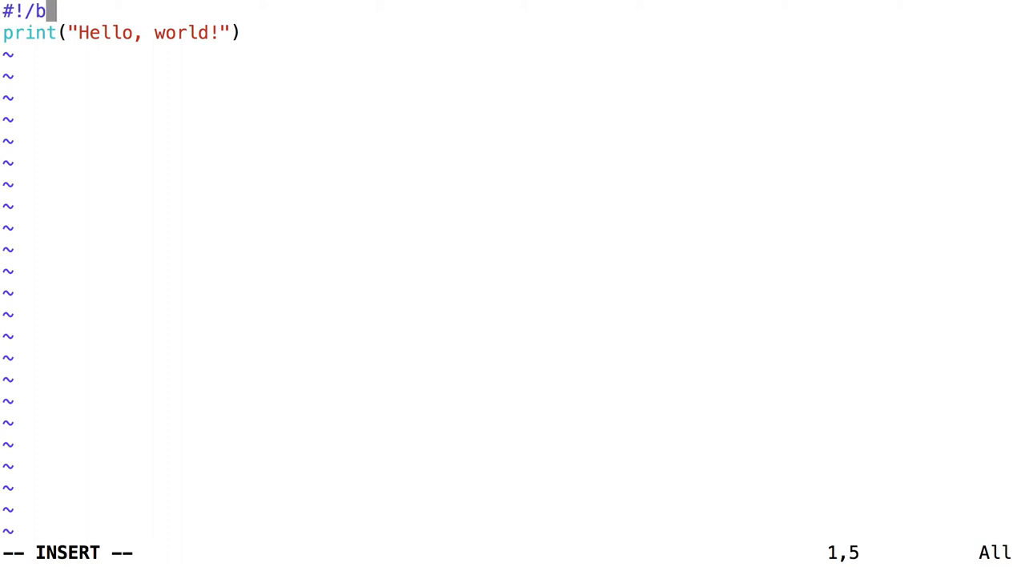
pyautogui.write('in/bash')
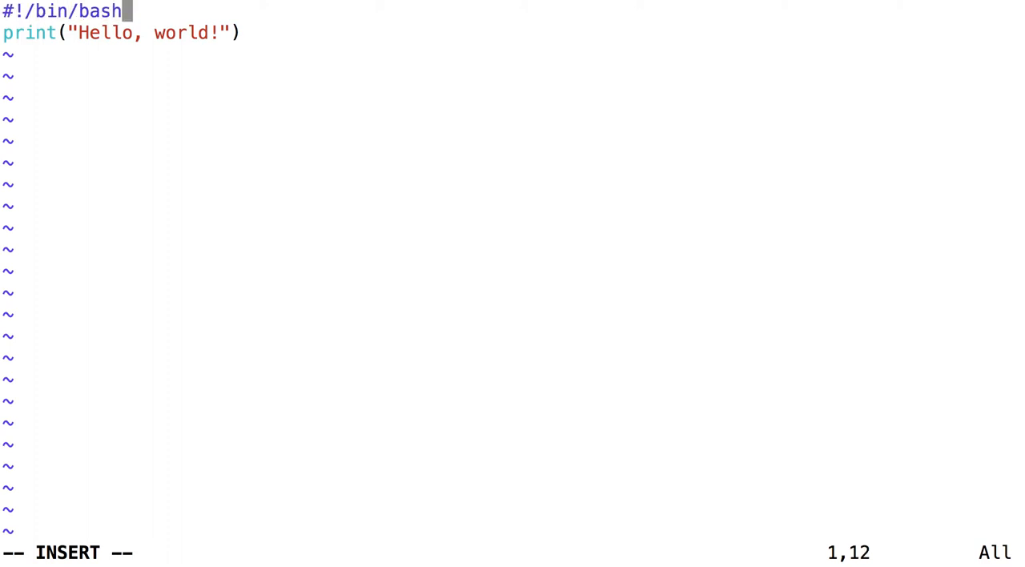
pyautogui.moveTo(154, 13)
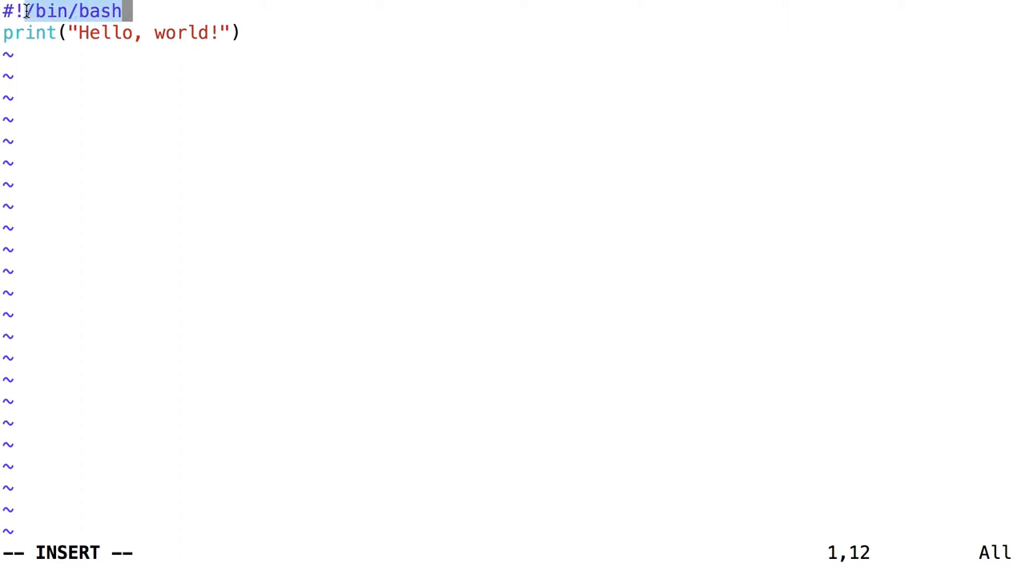
pyautogui.moveTo(201, 131)
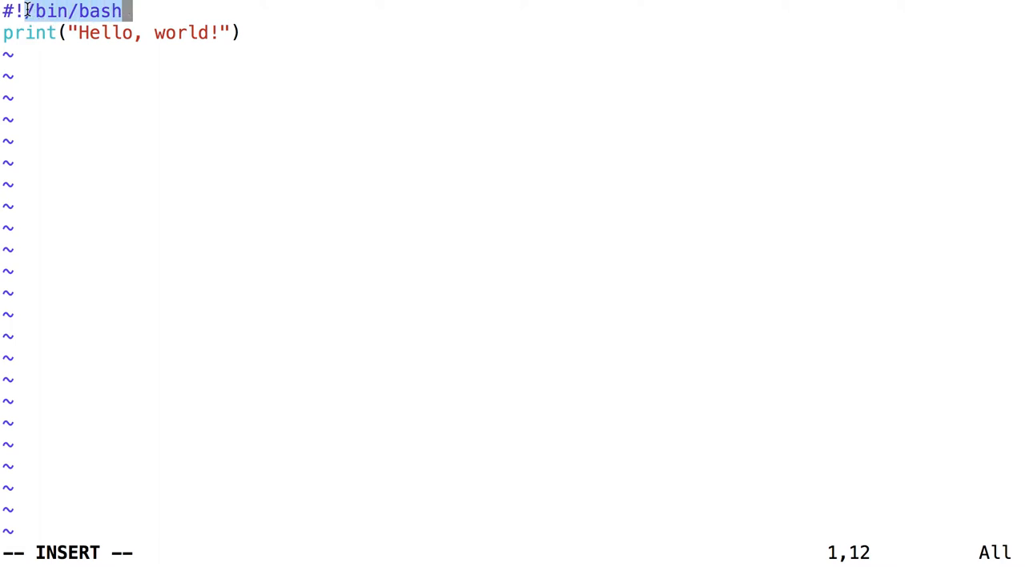
pyautogui.moveTo(165, 77)
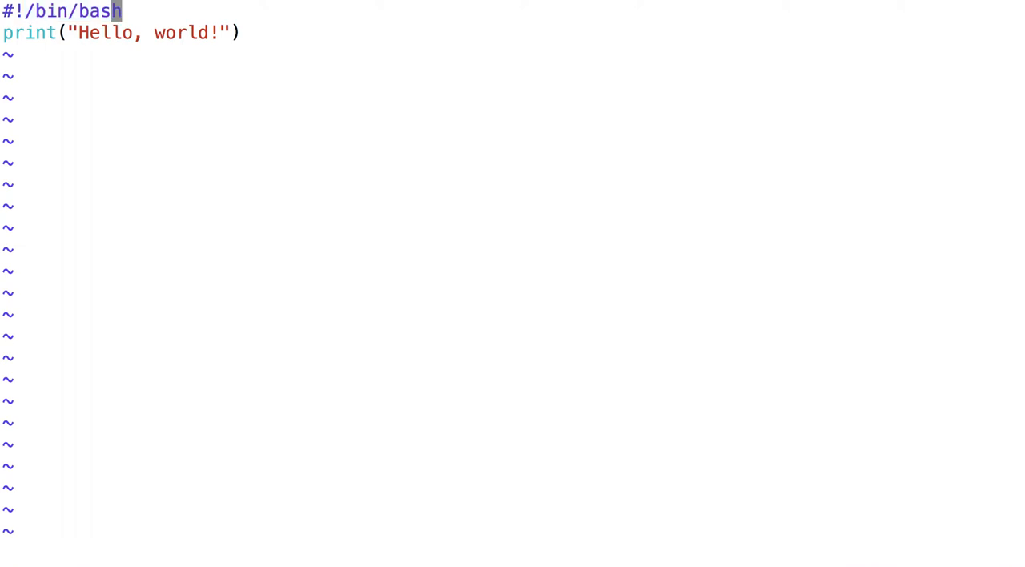
pyautogui.write(':wq')
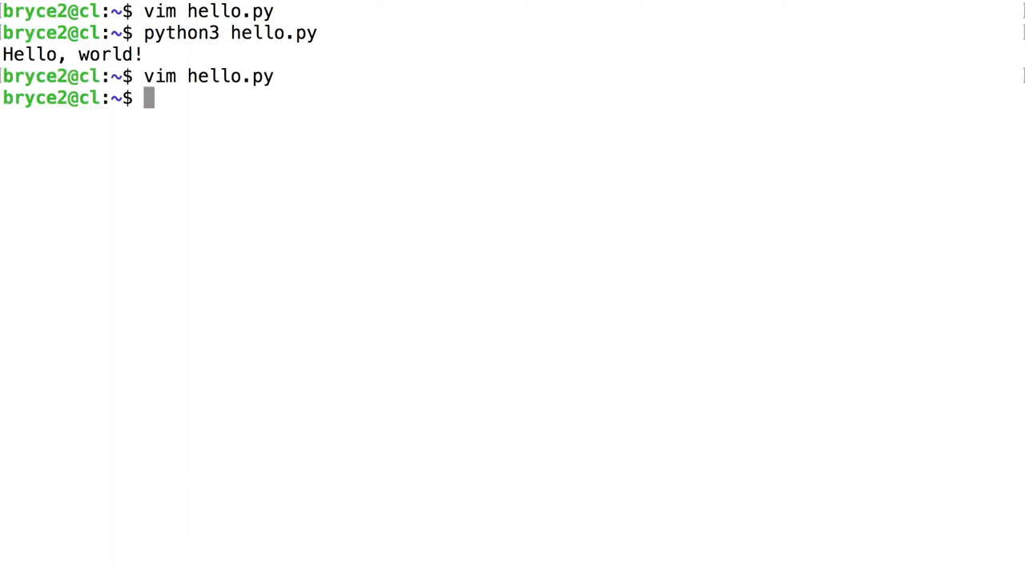
# Step: Locate the interpreters with which python3 and which python (/usr/bin/python3, /usr/bin/python)
pyautogui.write('which')
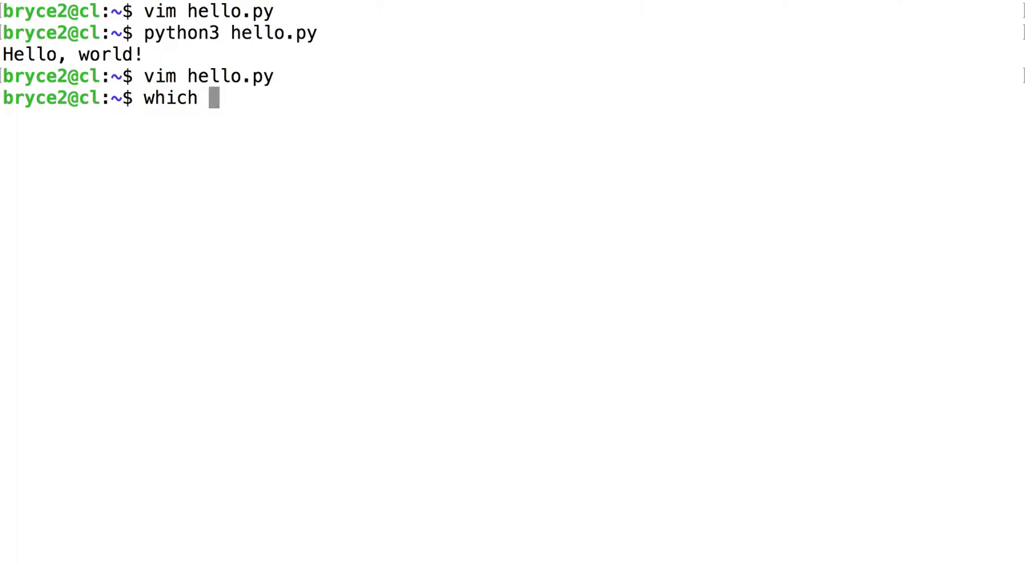
pyautogui.write('p')
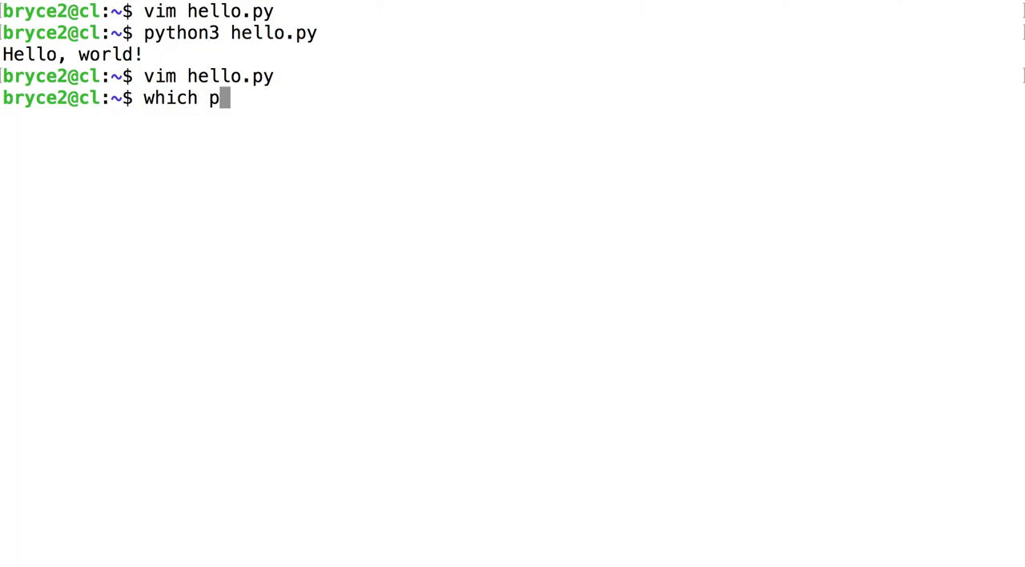
pyautogui.write('ython3')
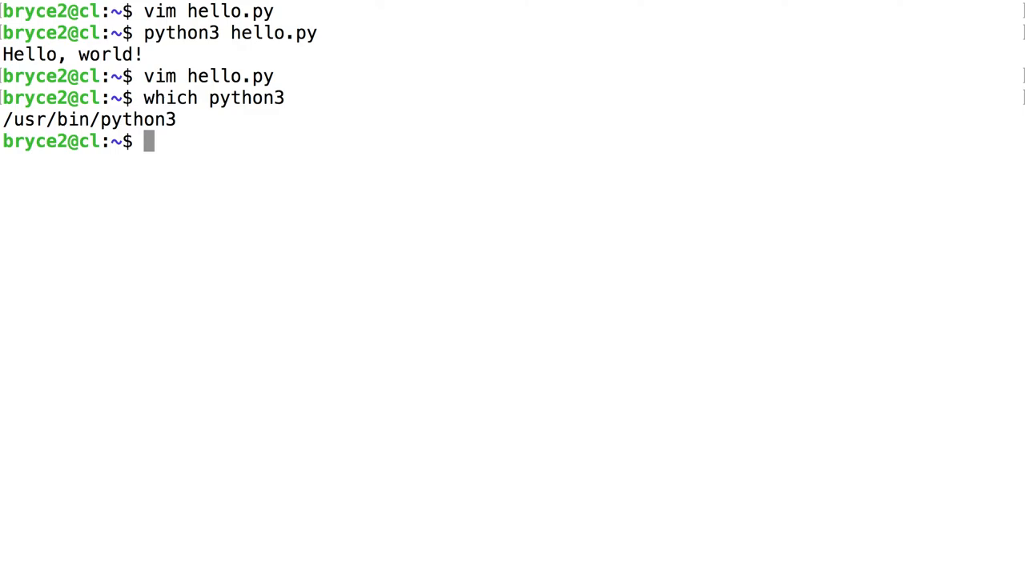
pyautogui.write('wh')
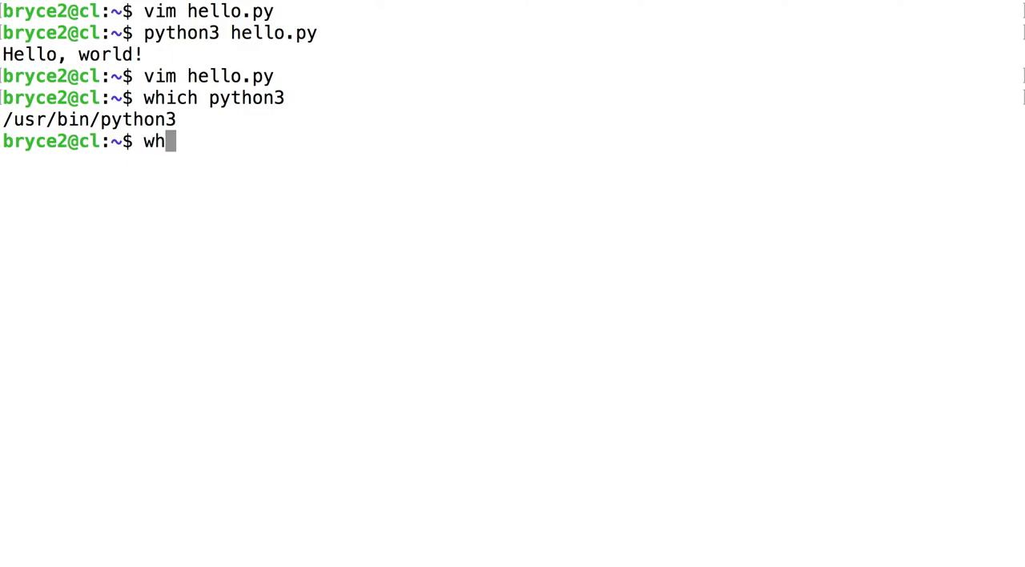
pyautogui.write('ich python')
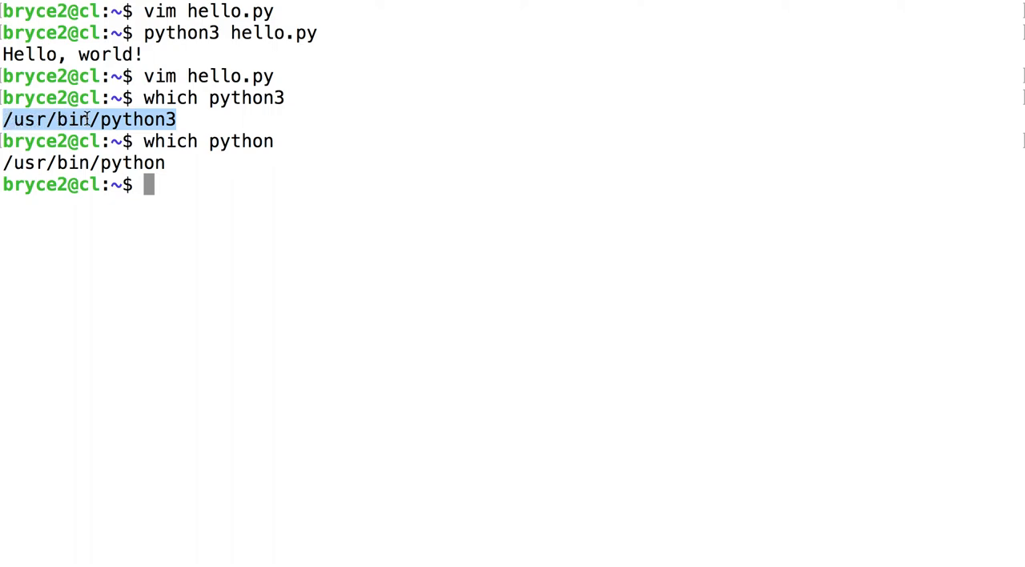
pyautogui.moveTo(207, 152)
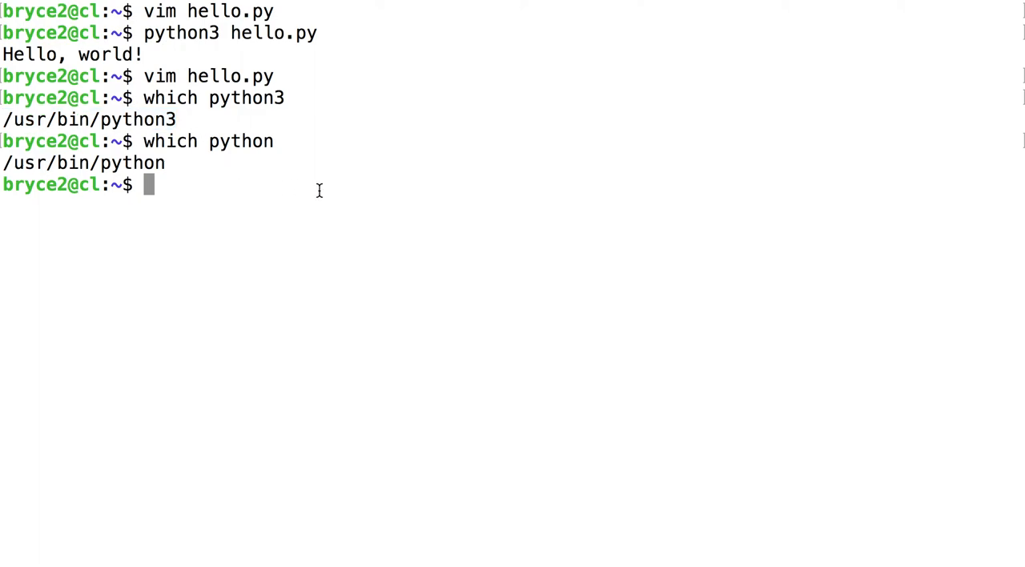
# Step: Reopen hello.py in Vim to fix its shebang line
pyautogui.write('vim hello.py')
pyautogui.write('#!/')
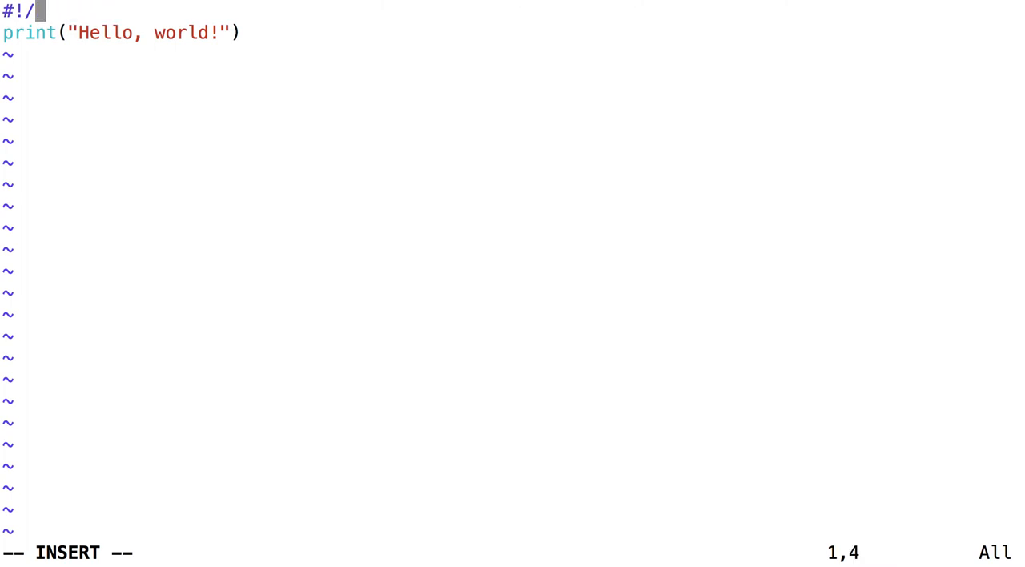
# Step: Rewrite the shebang to #!/usr/bin/python3 and save the file
pyautogui.write('usr/bin/')
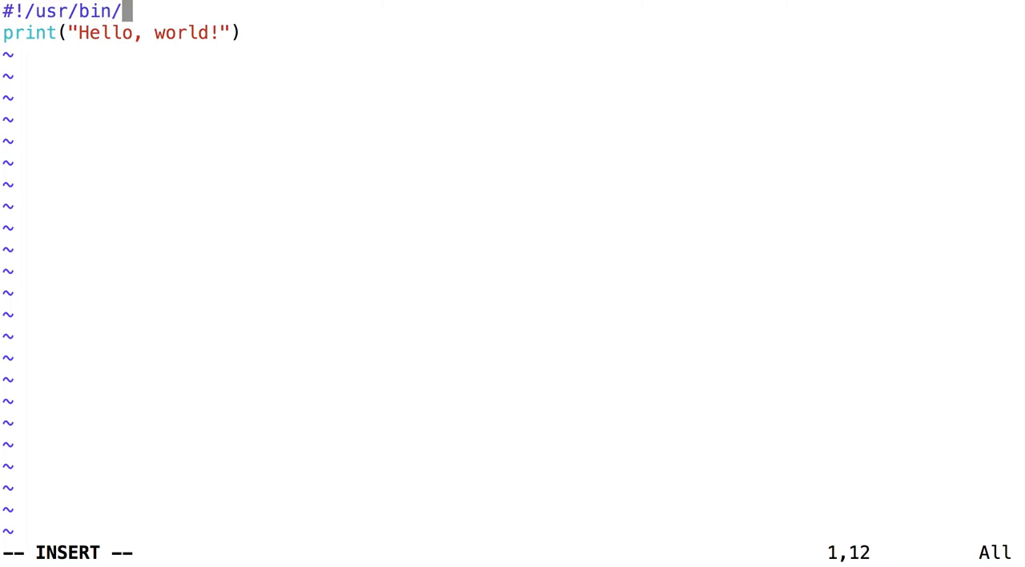
pyautogui.write('python3')
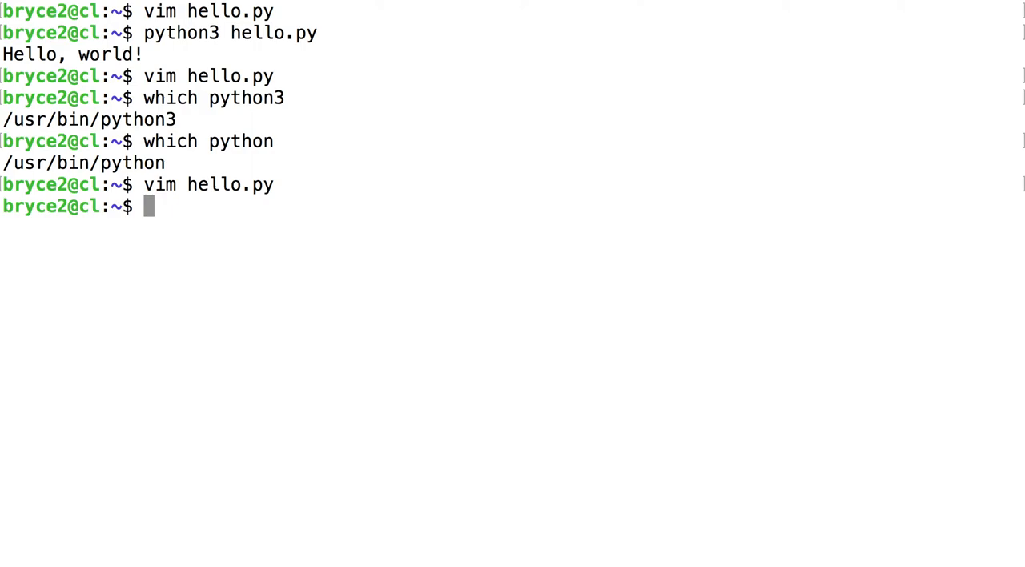
# Step: Run ./hello.py directly and get a Permission denied error, then begin a chmod command
pyautogui.write('./h')
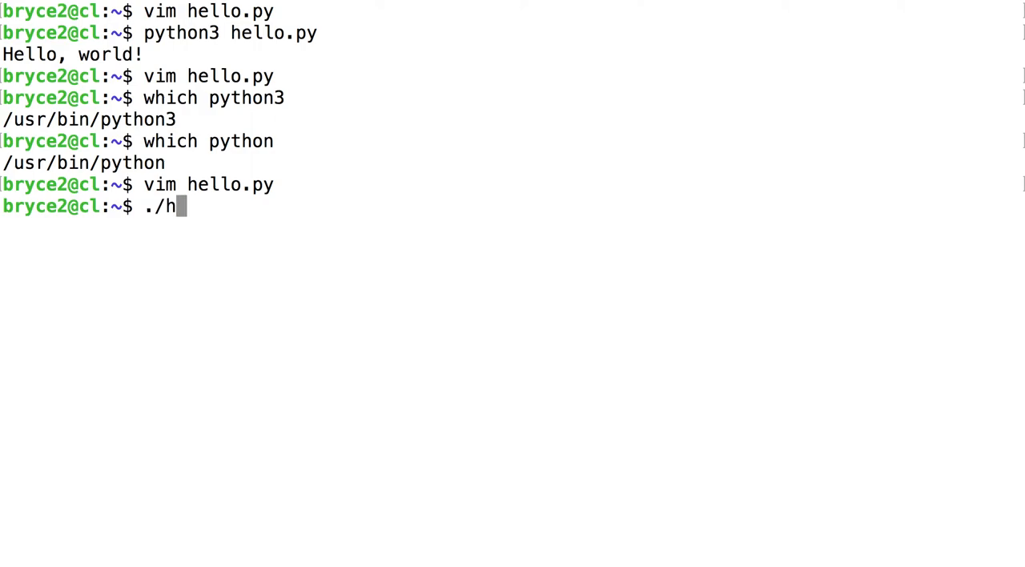
pyautogui.write('ello.ps')
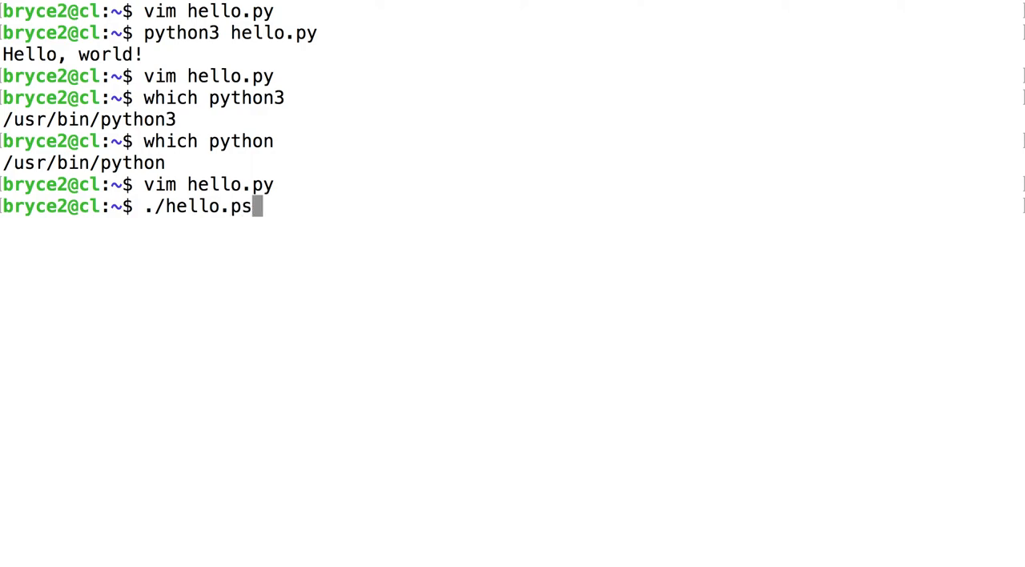
pyautogui.write('y')
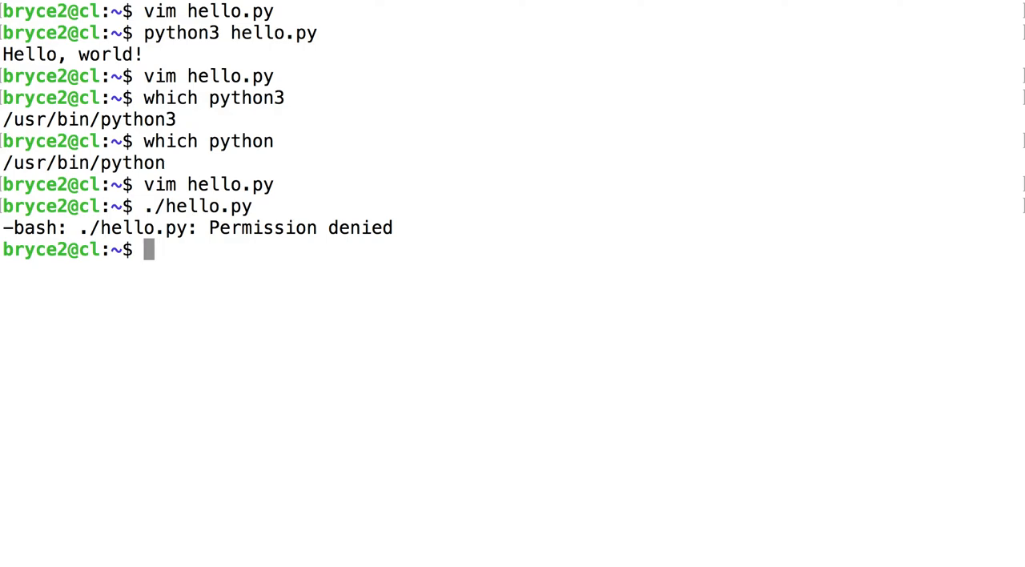
pyautogui.write('chmod')
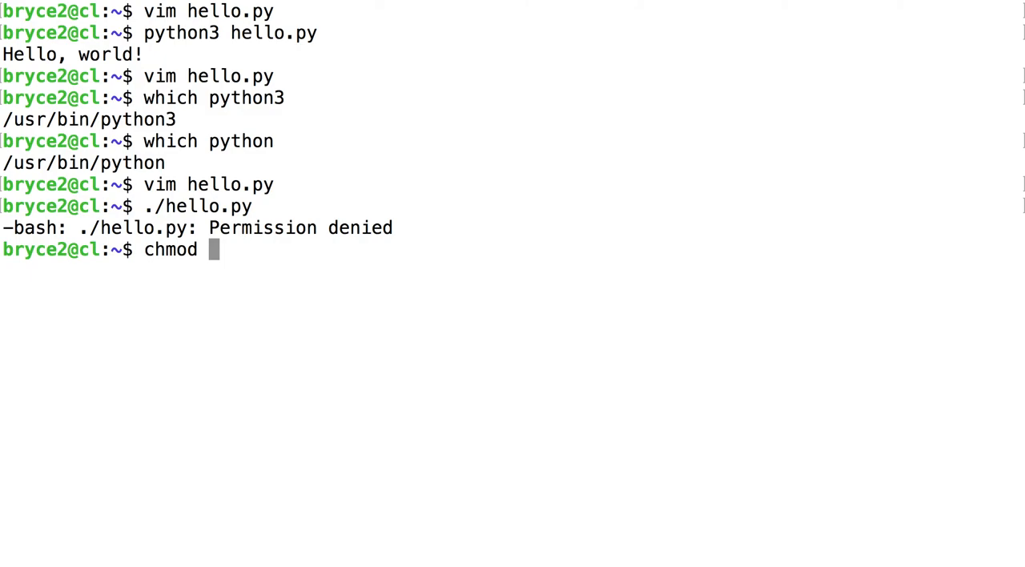
# Step: Make hello.py executable with chmod 750 and run ./hello.py to print Hello, world!
pyautogui.write('750')
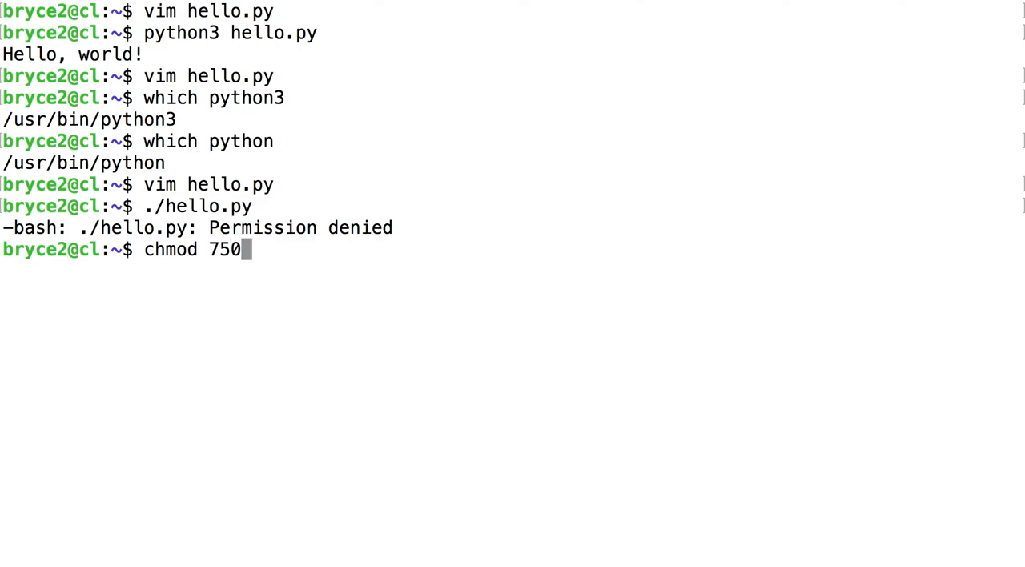
pyautogui.write('hell')
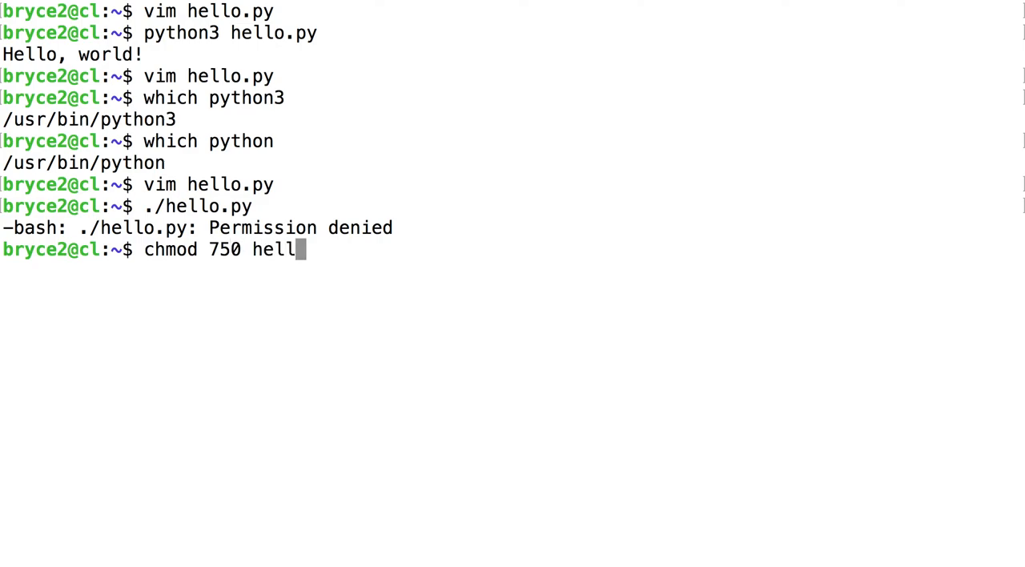
pyautogui.write('o.py')
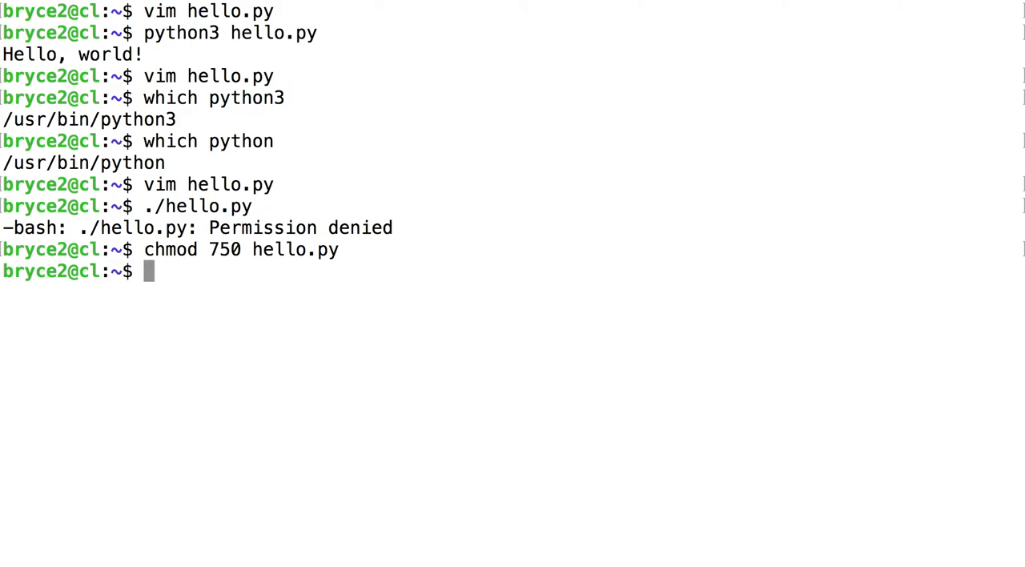
pyautogui.write('./hello.py')
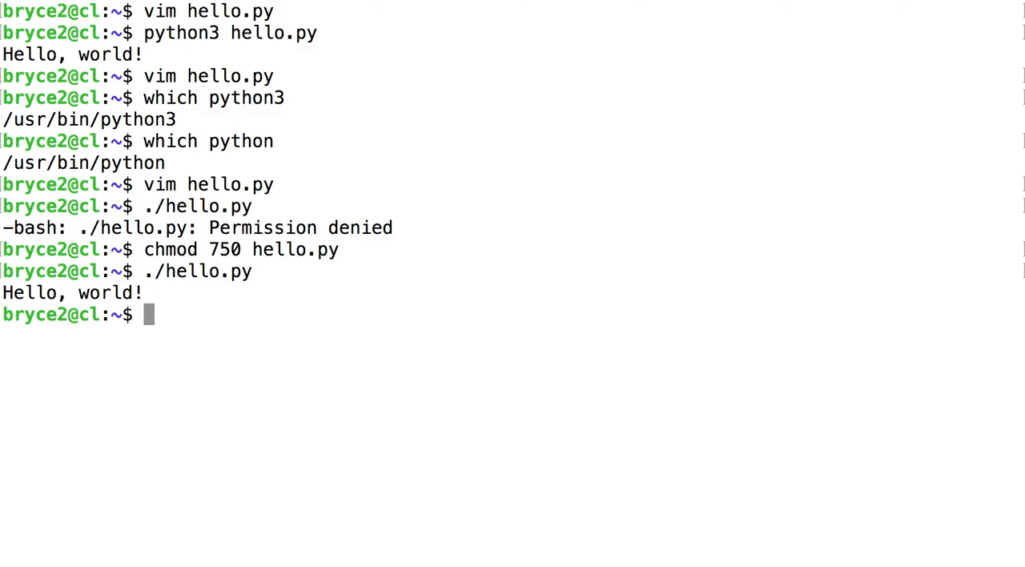
# Step: Start entering the command, typing 'python3' then correcting it and adding 'hello.py'
pyautogui.write('python')
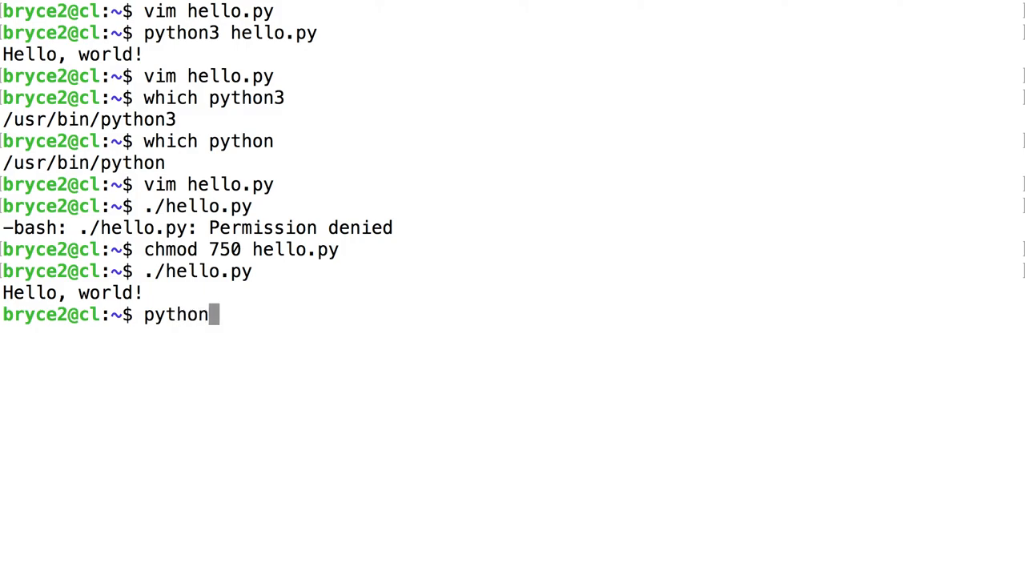
pyautogui.write('3')
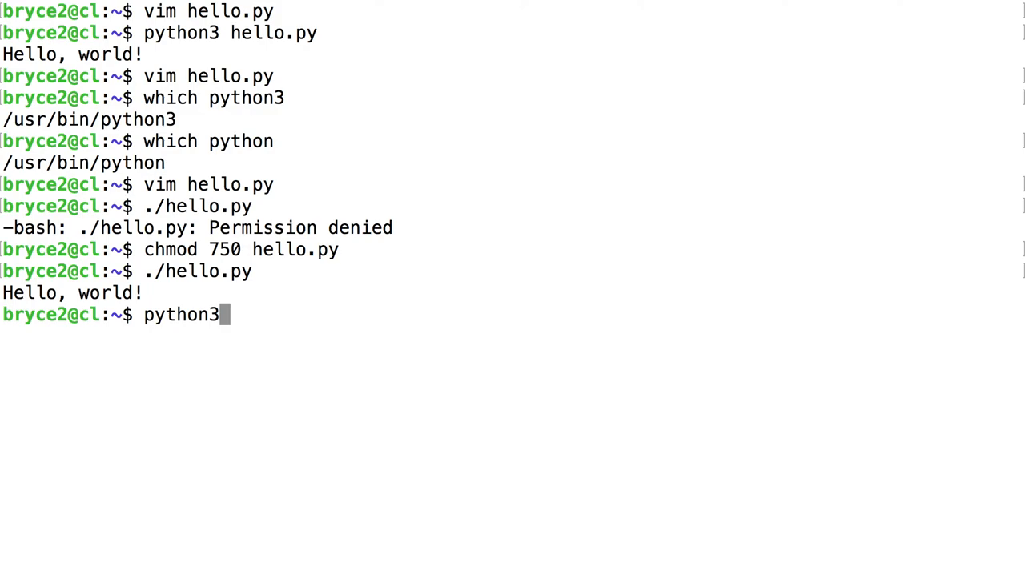
pyautogui.press('BackSpace')
pyautogui.write('vim')
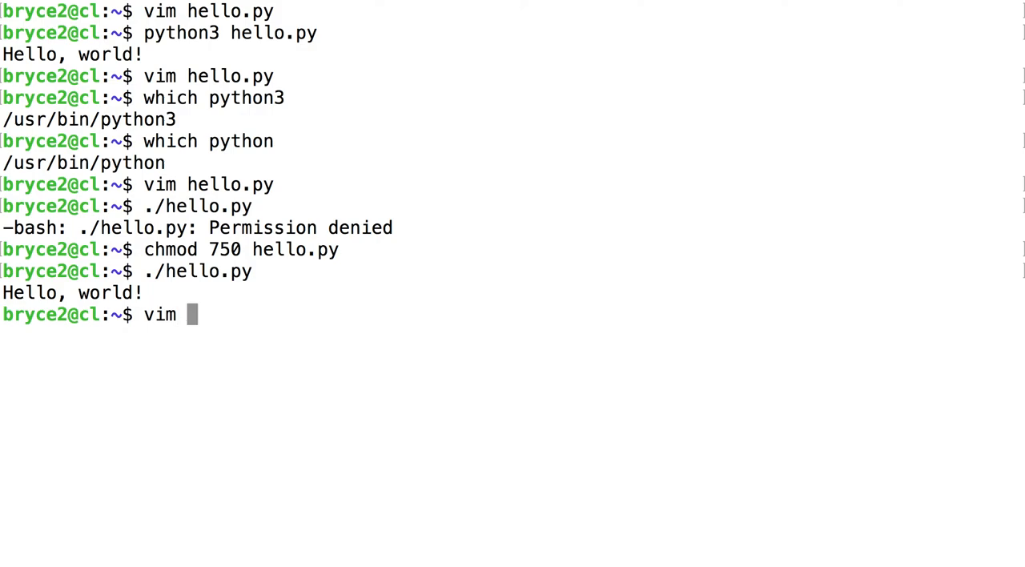
pyautogui.write('hello.py ^C')
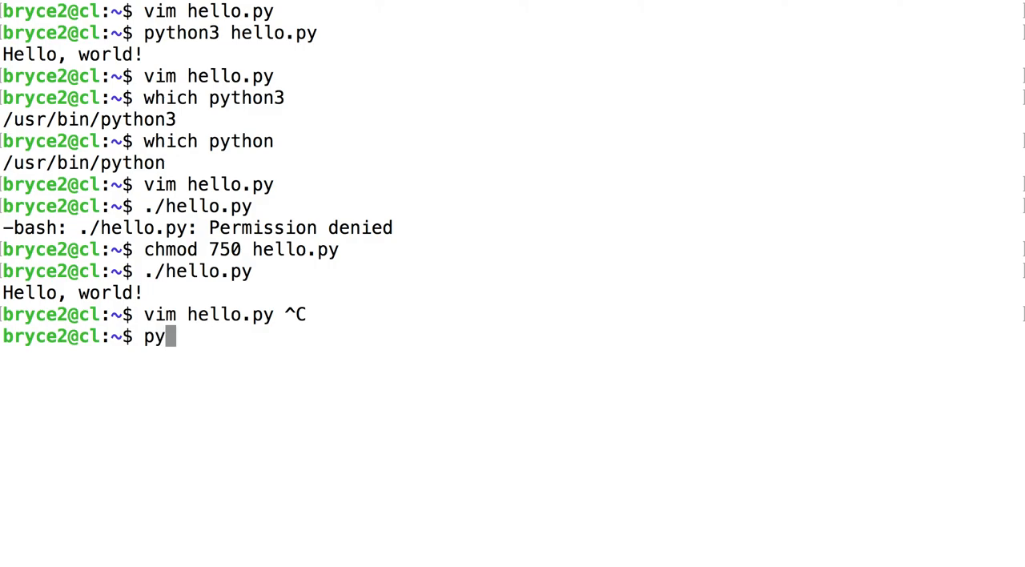
# Step: Complete 'python3 hello.py' at the fresh prompt and select the typed command text
pyautogui.write('thon3')
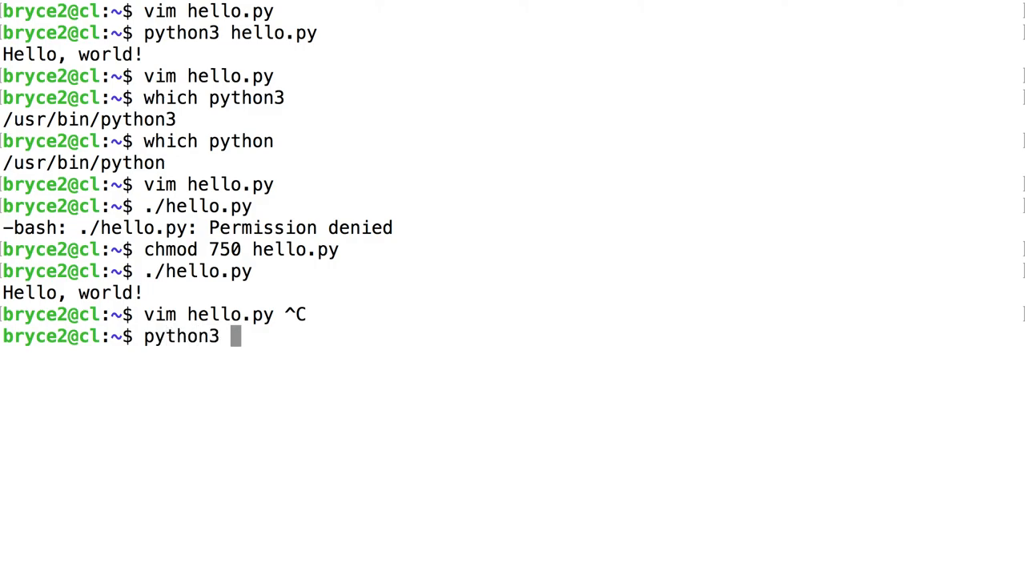
pyautogui.write('he')
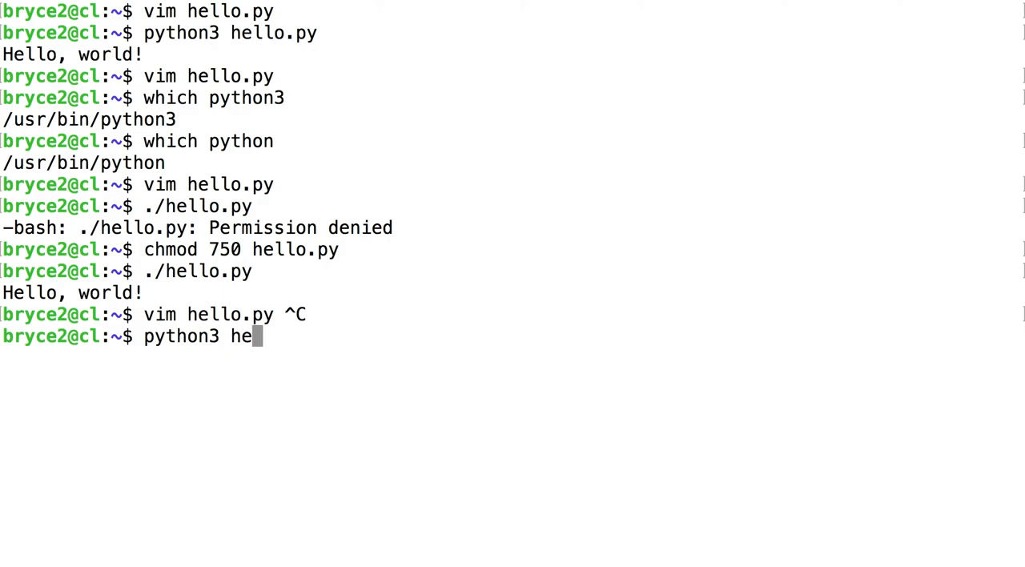
pyautogui.write('llo.py')
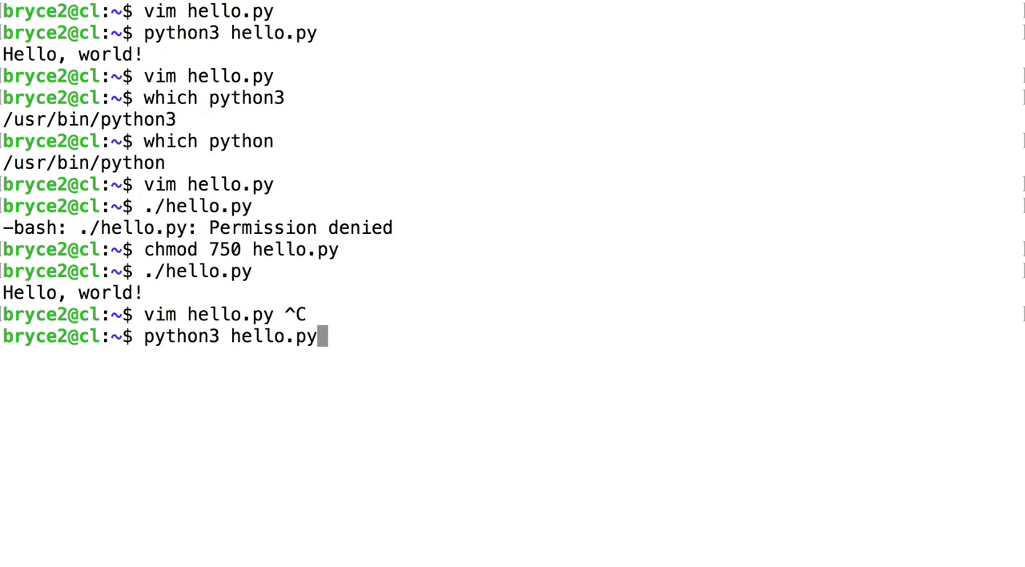
pyautogui.moveTo(152, 336); pyautogui.dragTo(319, 336)
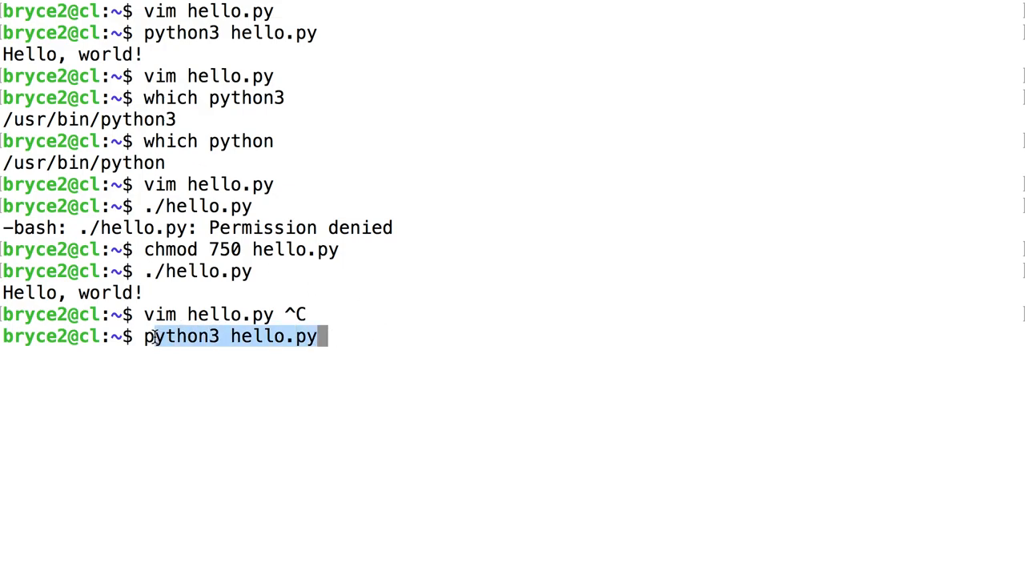